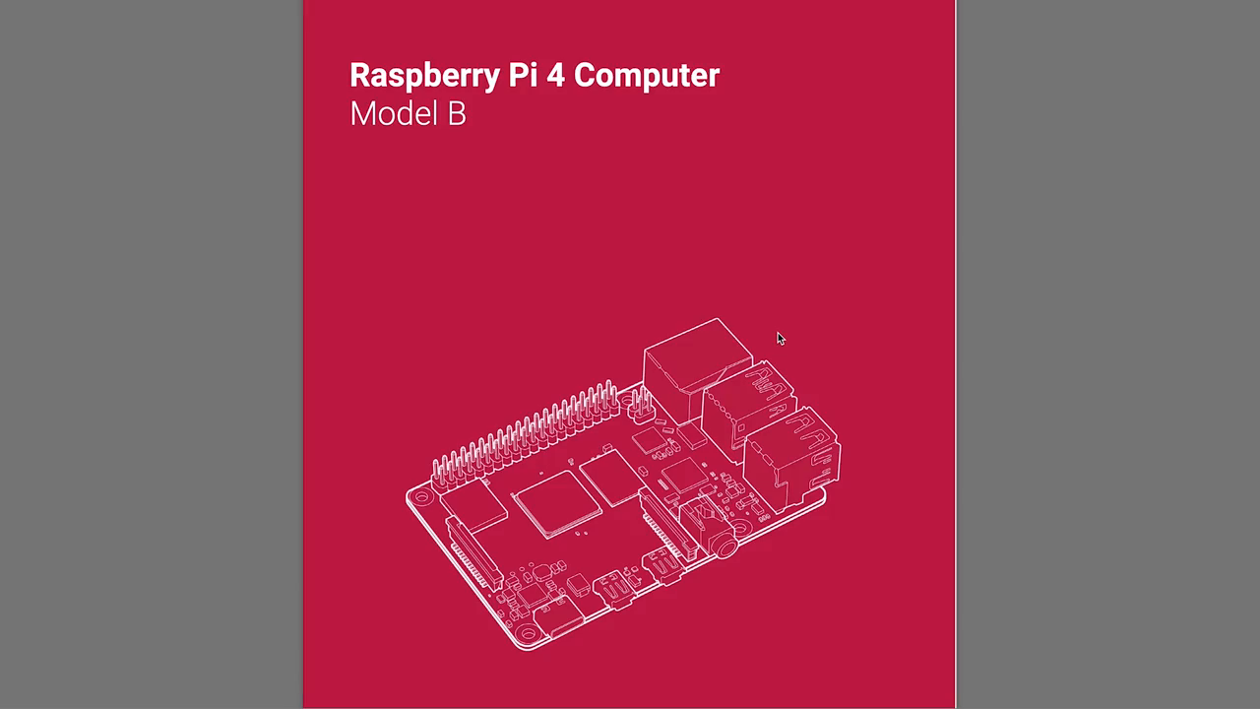
scroll(down, 3)
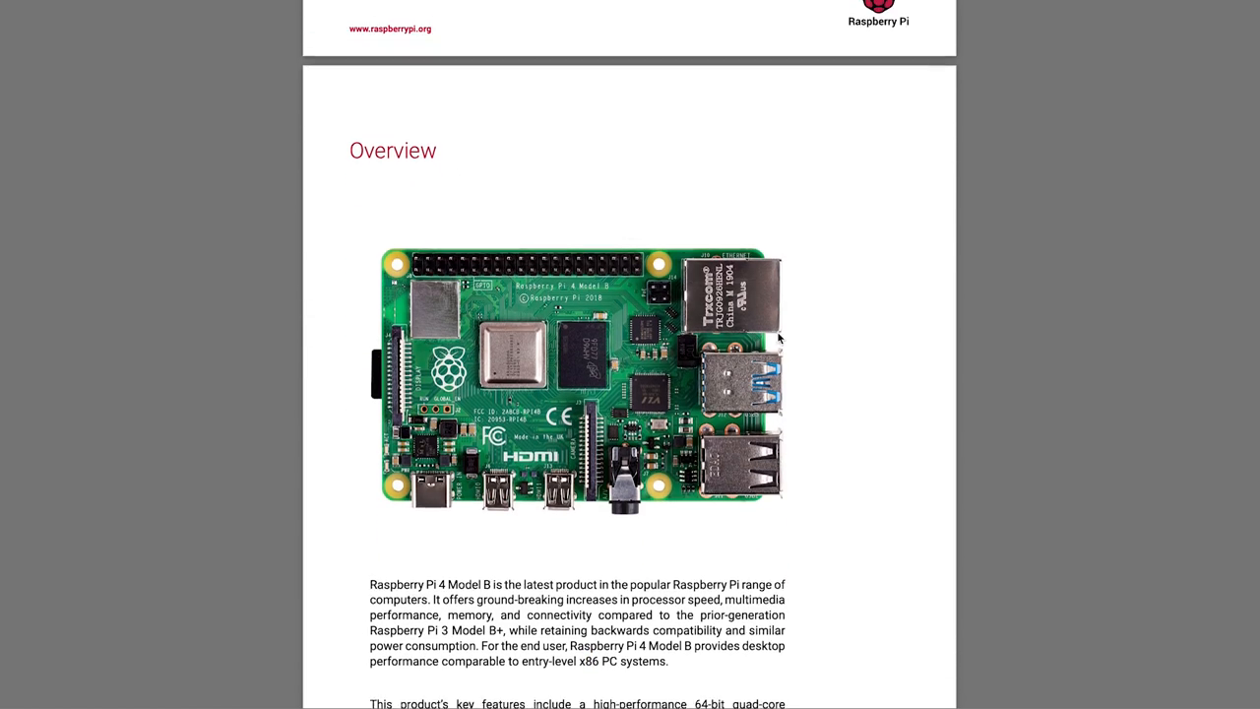
scroll(down, 3)
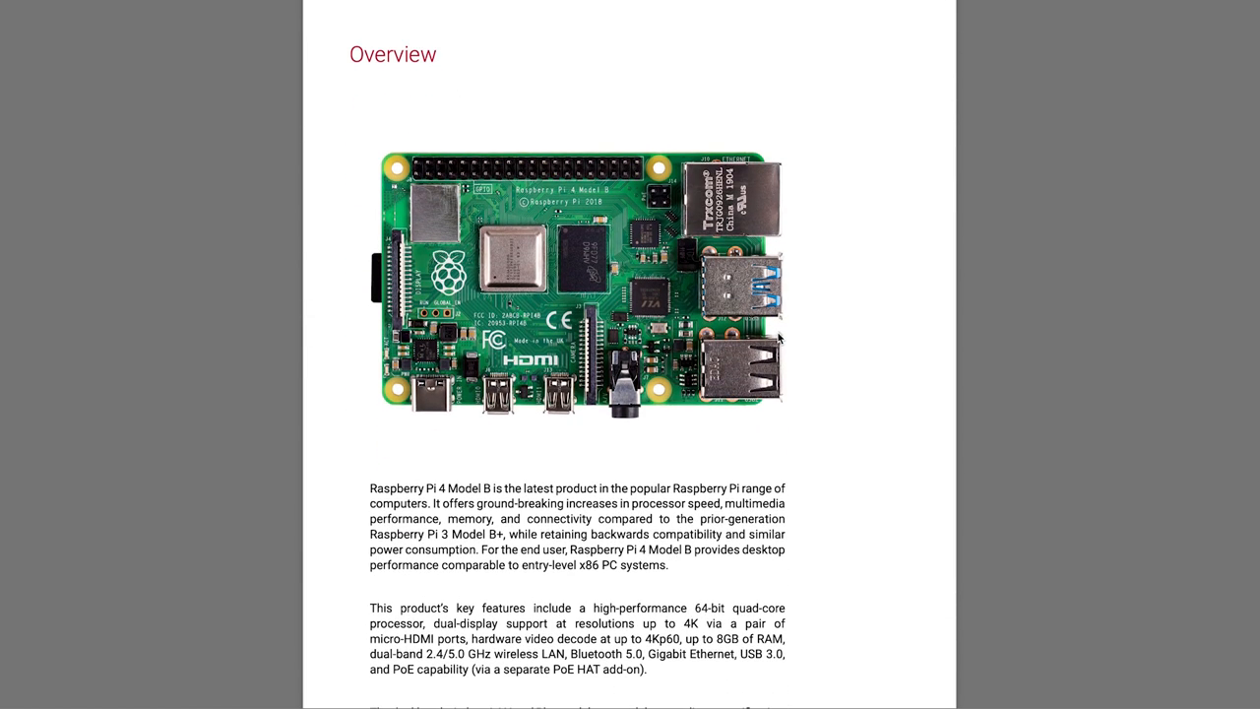
scroll(down, 3)
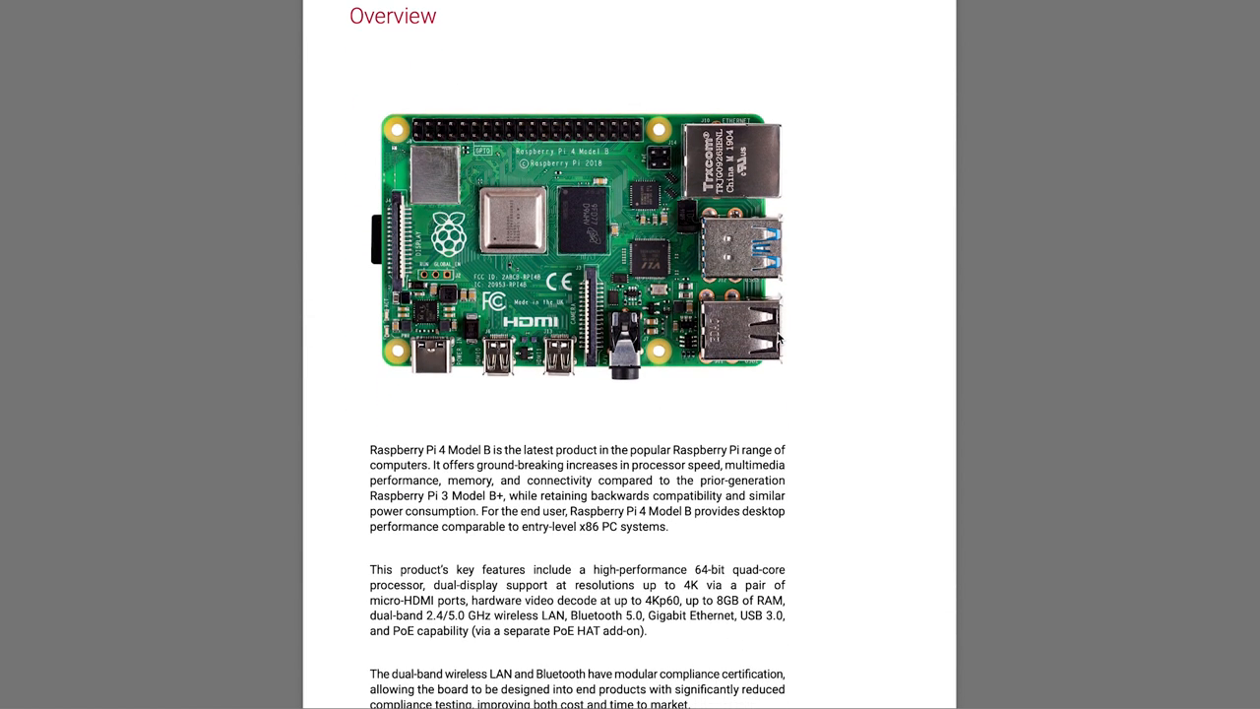
scroll(down, 3)
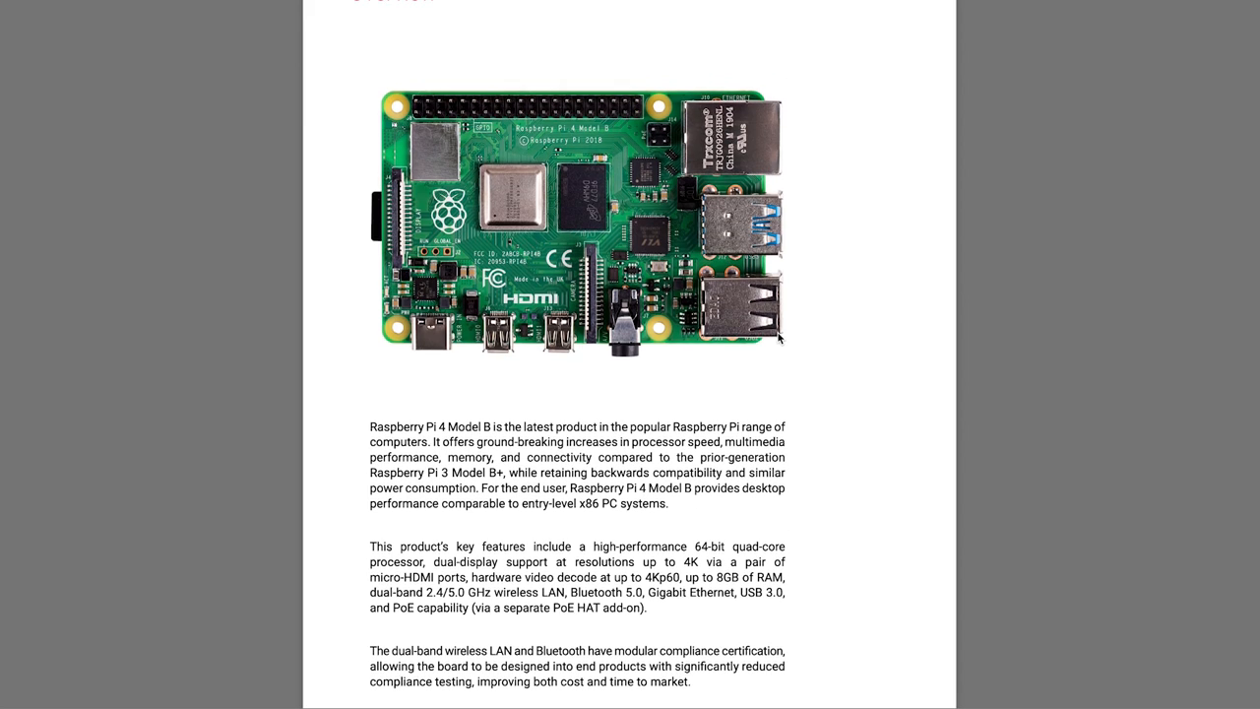
scroll(down, 3)
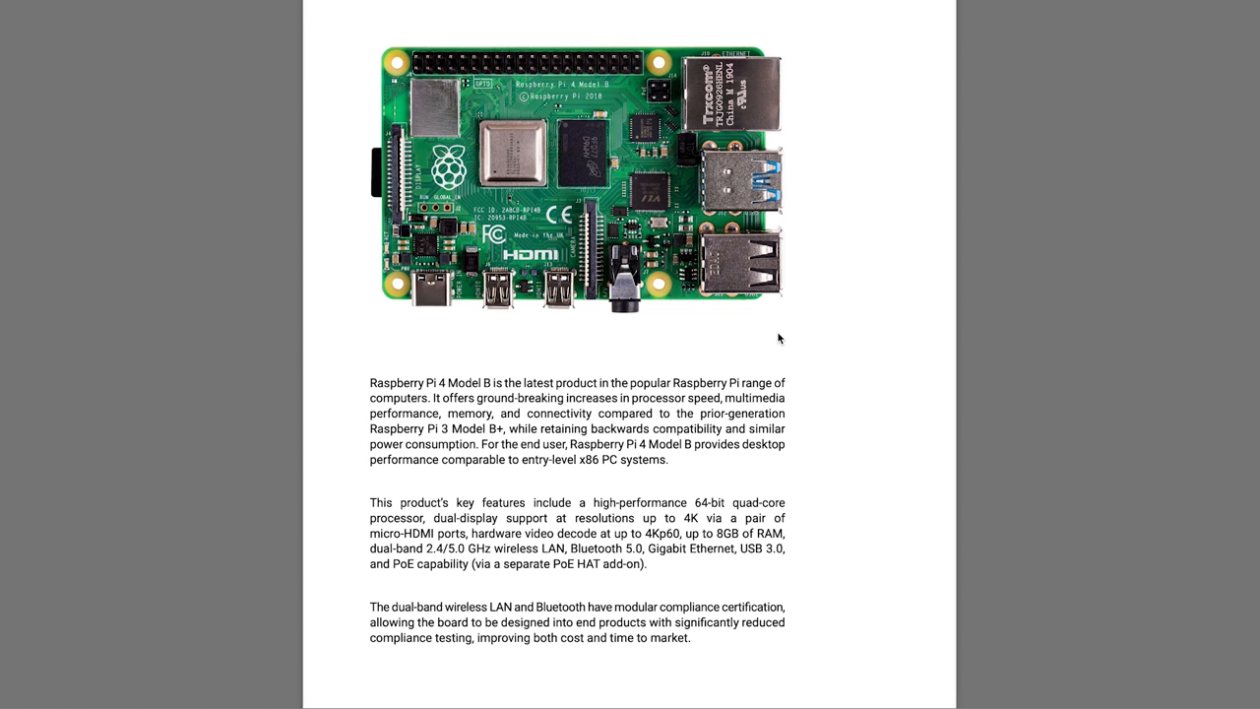
scroll(down, 3)
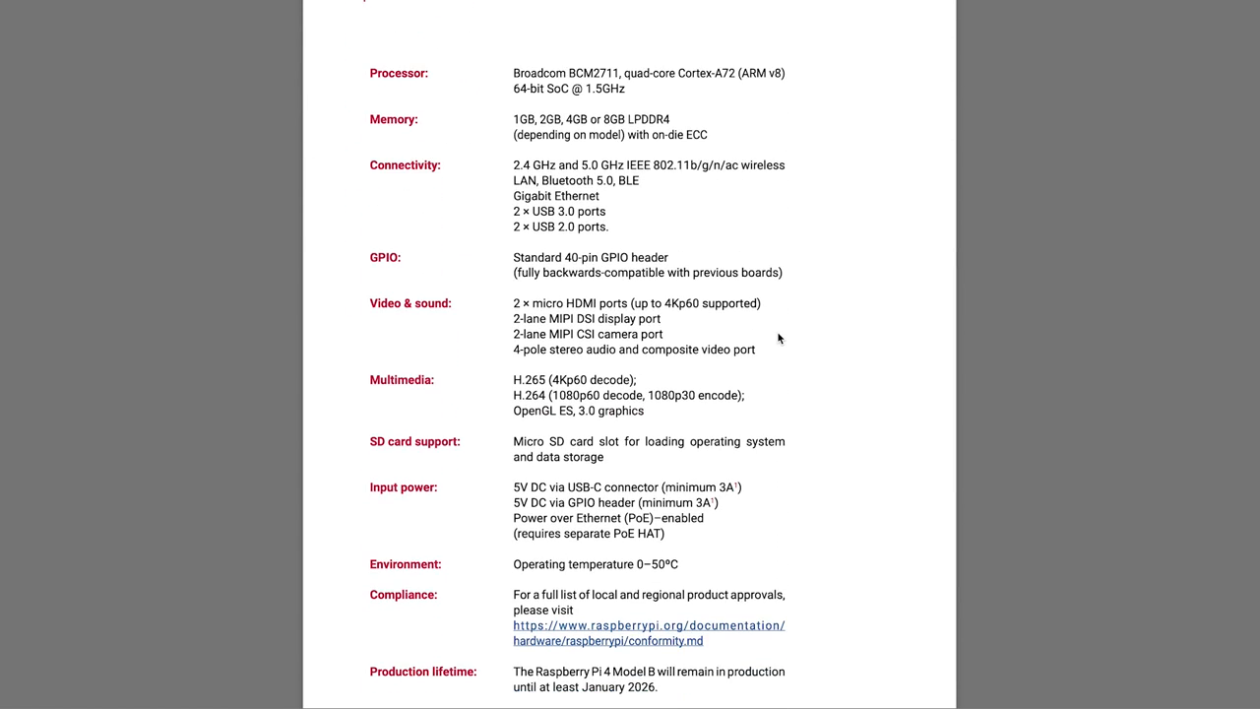
scroll(down, 3)
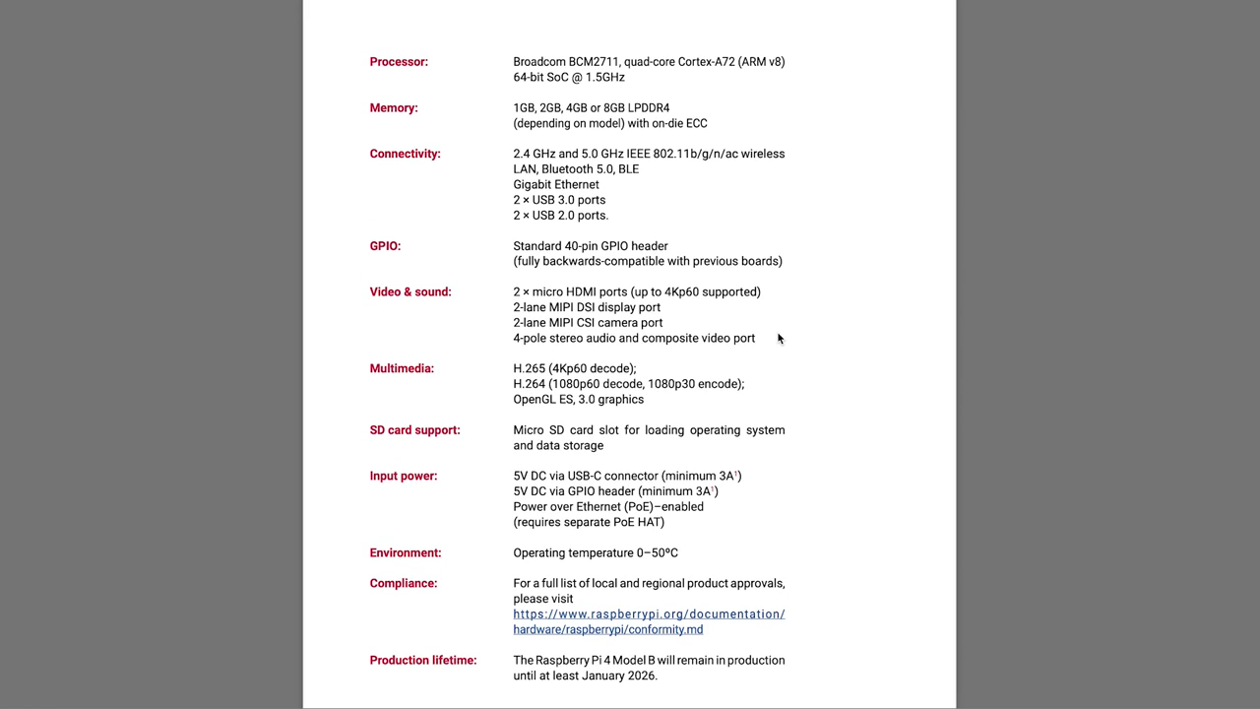